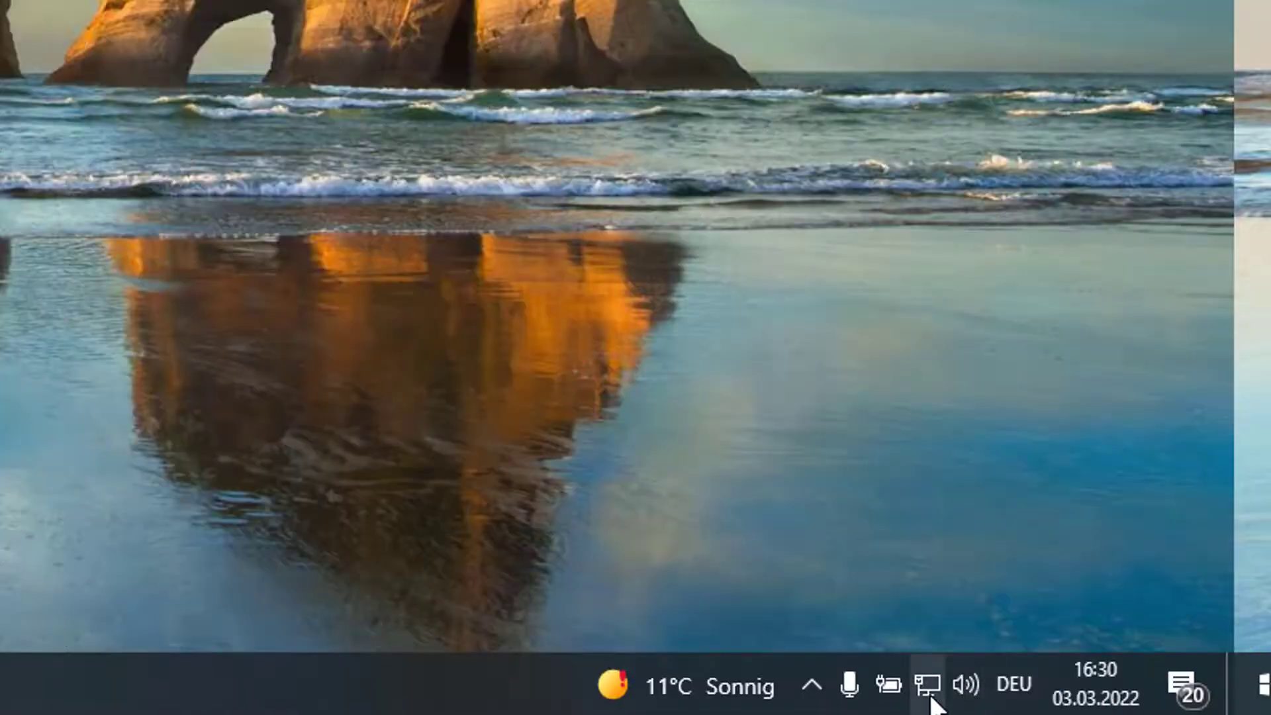
Join the secured HS2 Wi-Fi network by entering its security key and continuing with Weiter
left_click(928, 685)
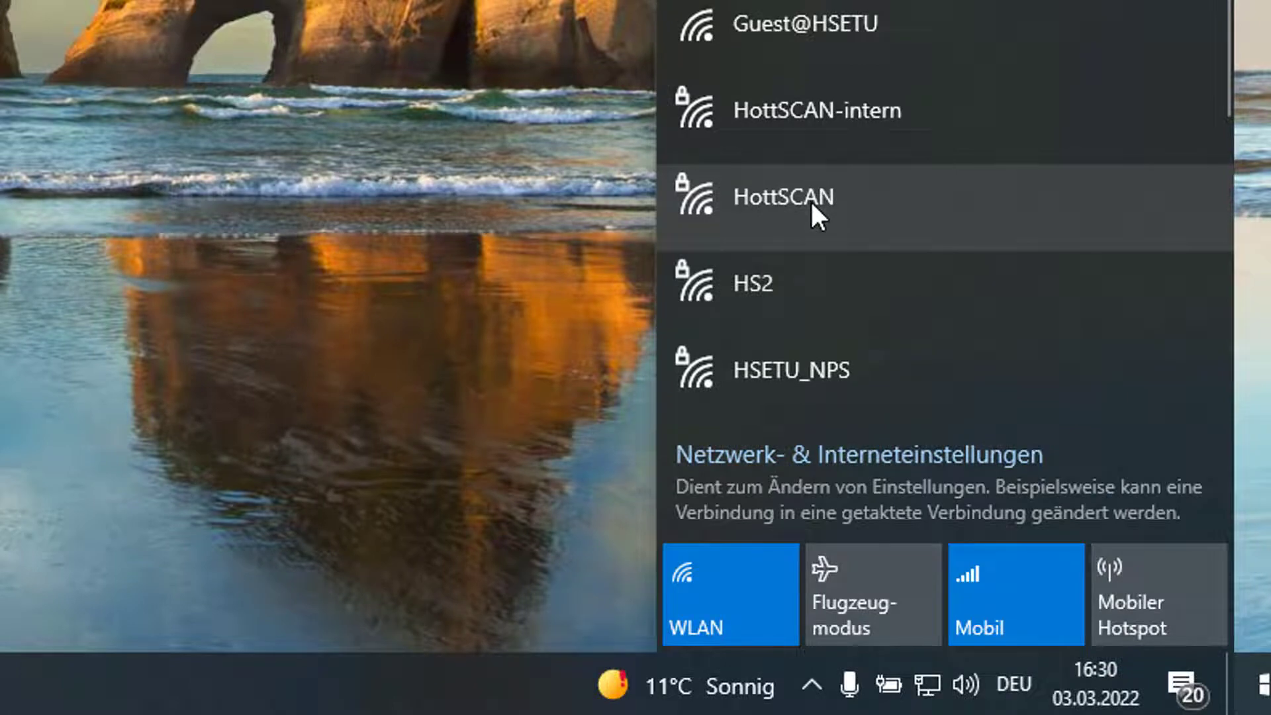
left_click(778, 284)
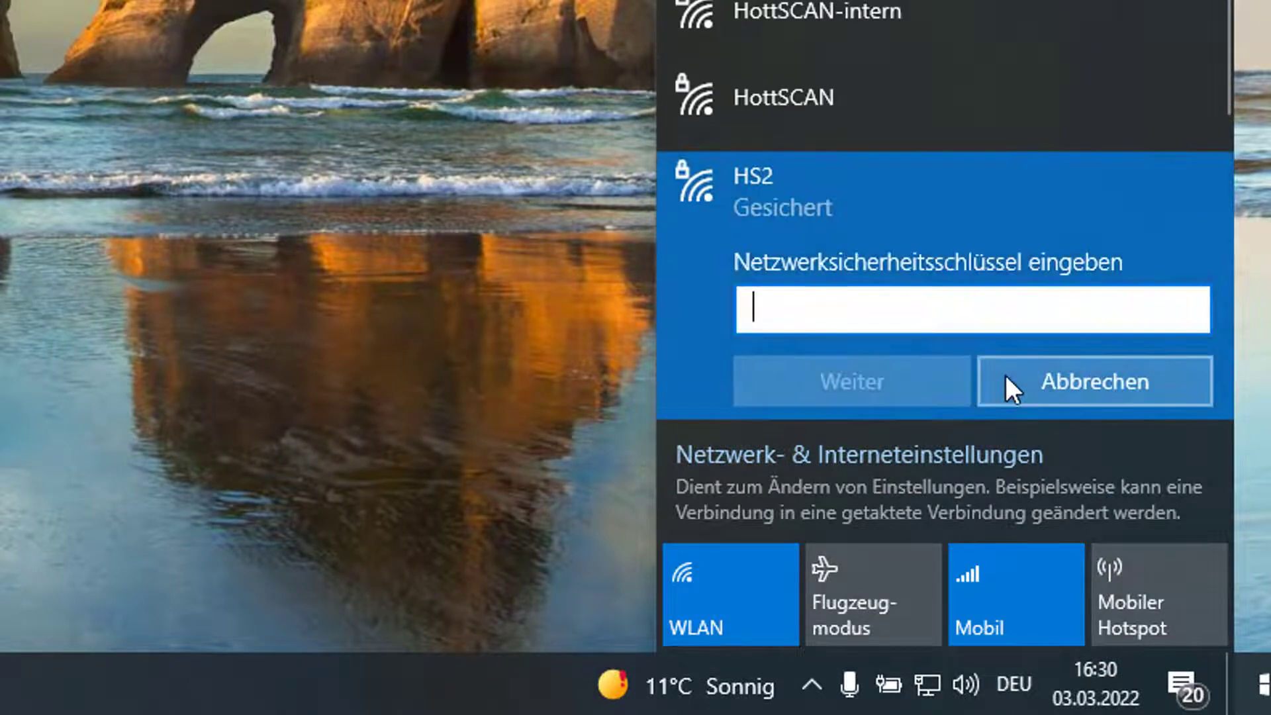
type("•")
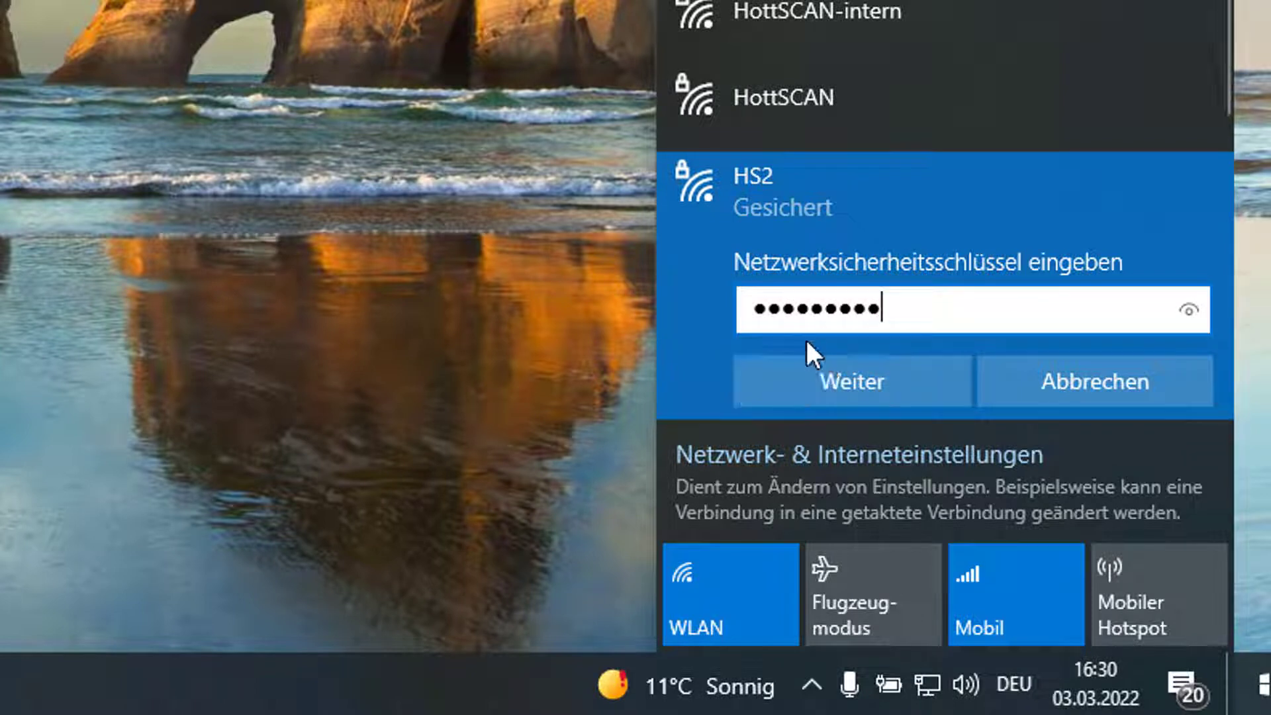
left_click(851, 381)
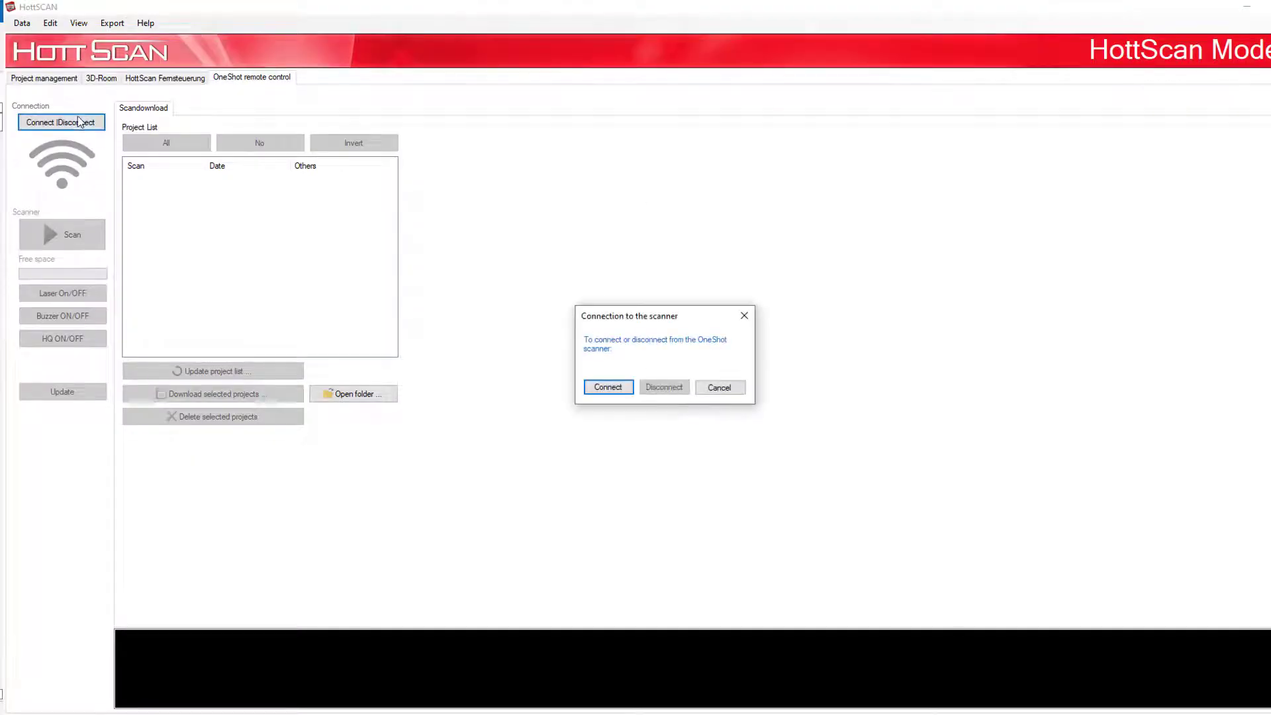
Connect to the OneShot scanner, refresh its project list and download Scan 0001
left_click(607, 387)
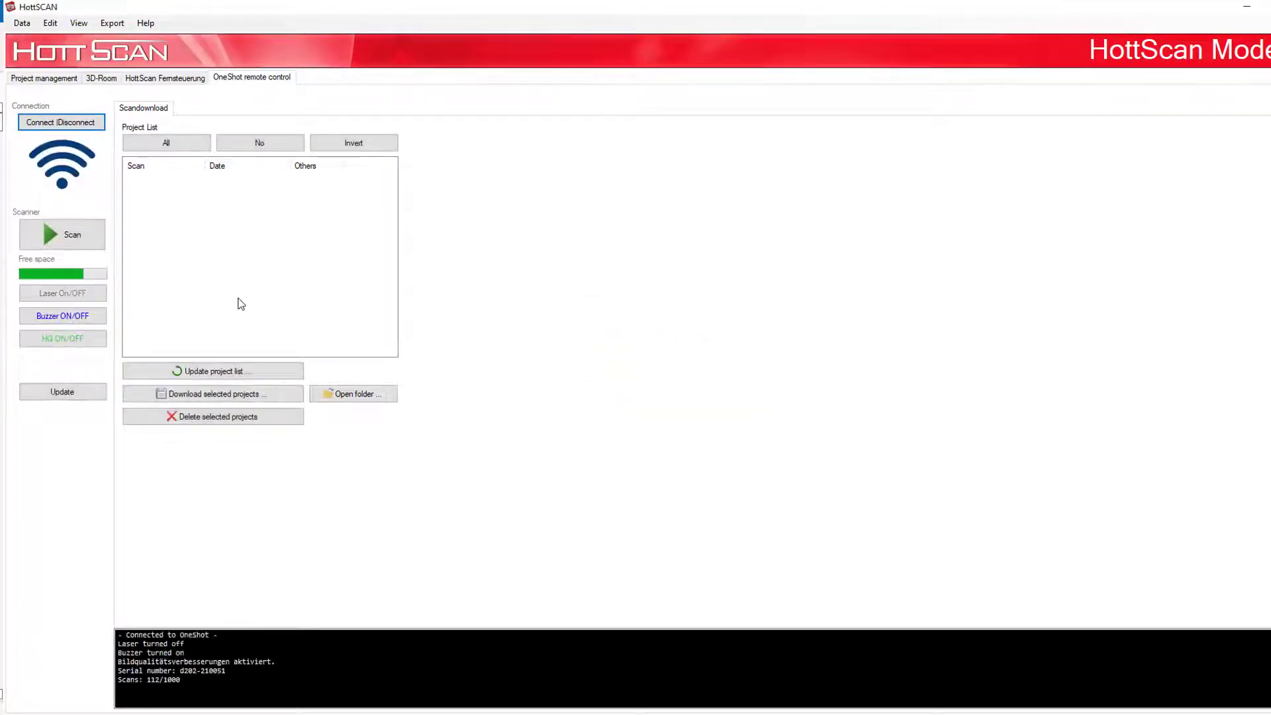
left_click(213, 370)
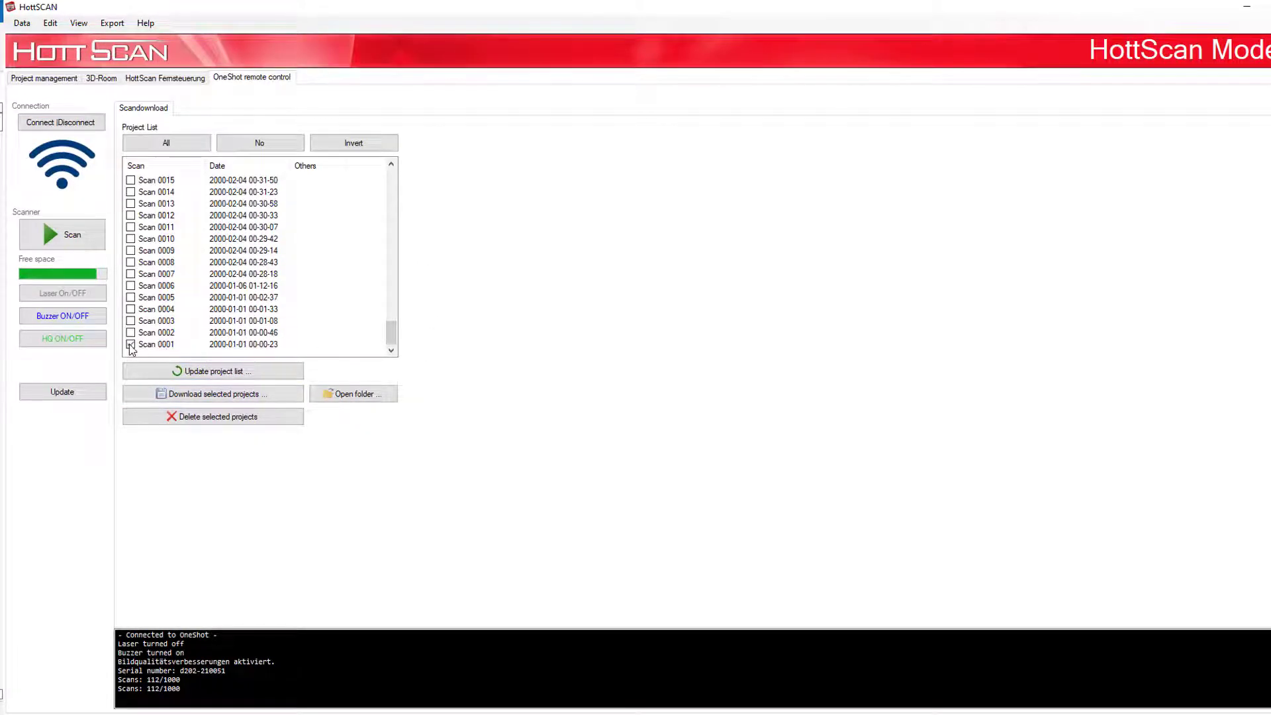
left_click(212, 393)
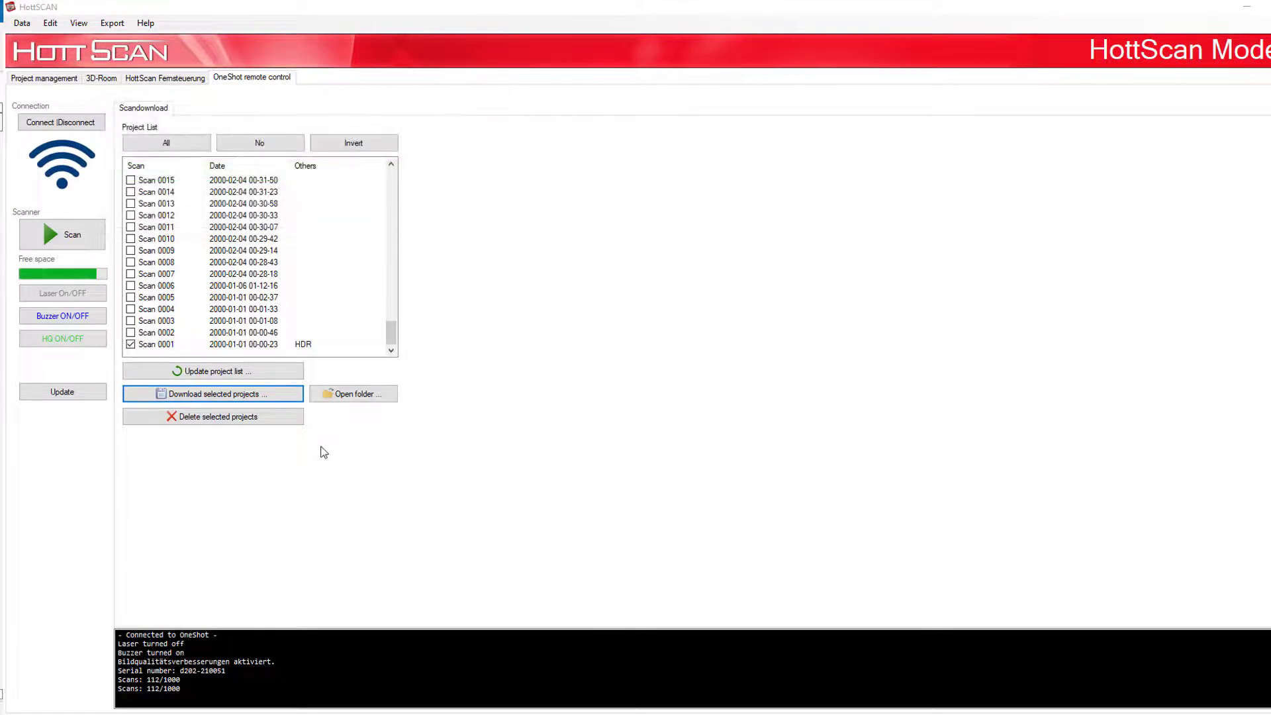
left_click(352, 394)
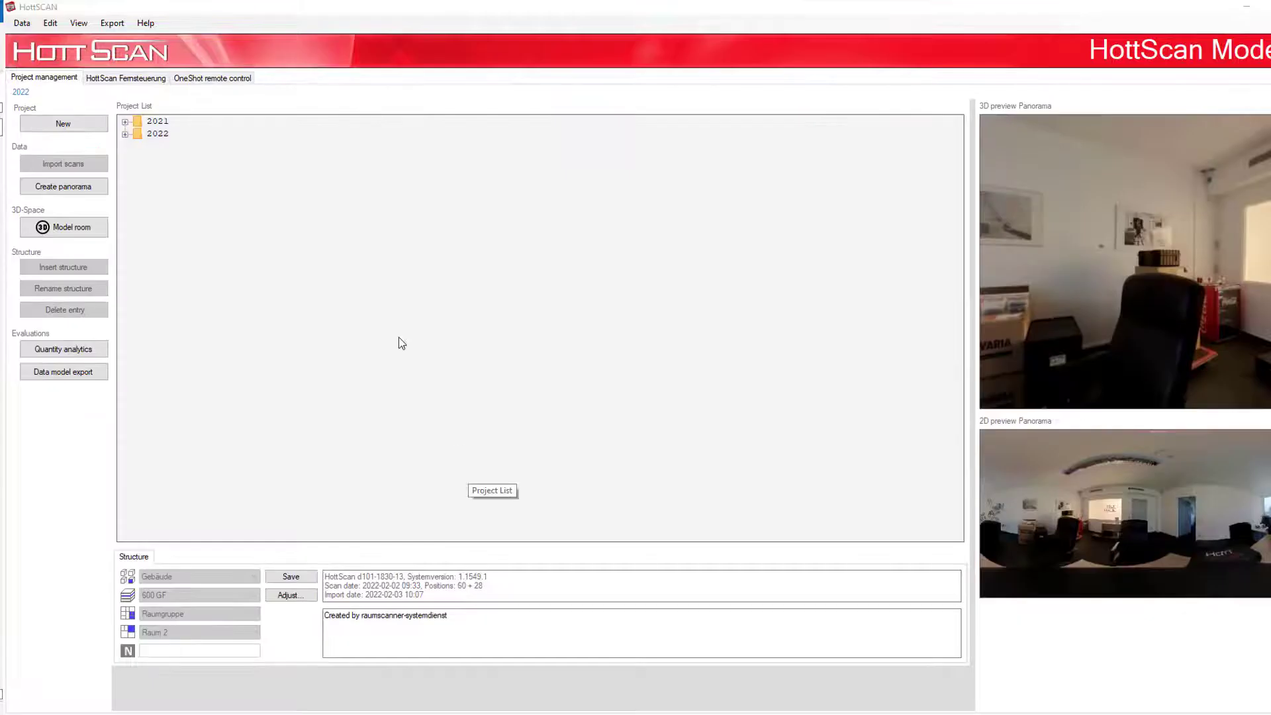
Create a new project named OneShot1 under 2022 and go to scan import
left_click(62, 123)
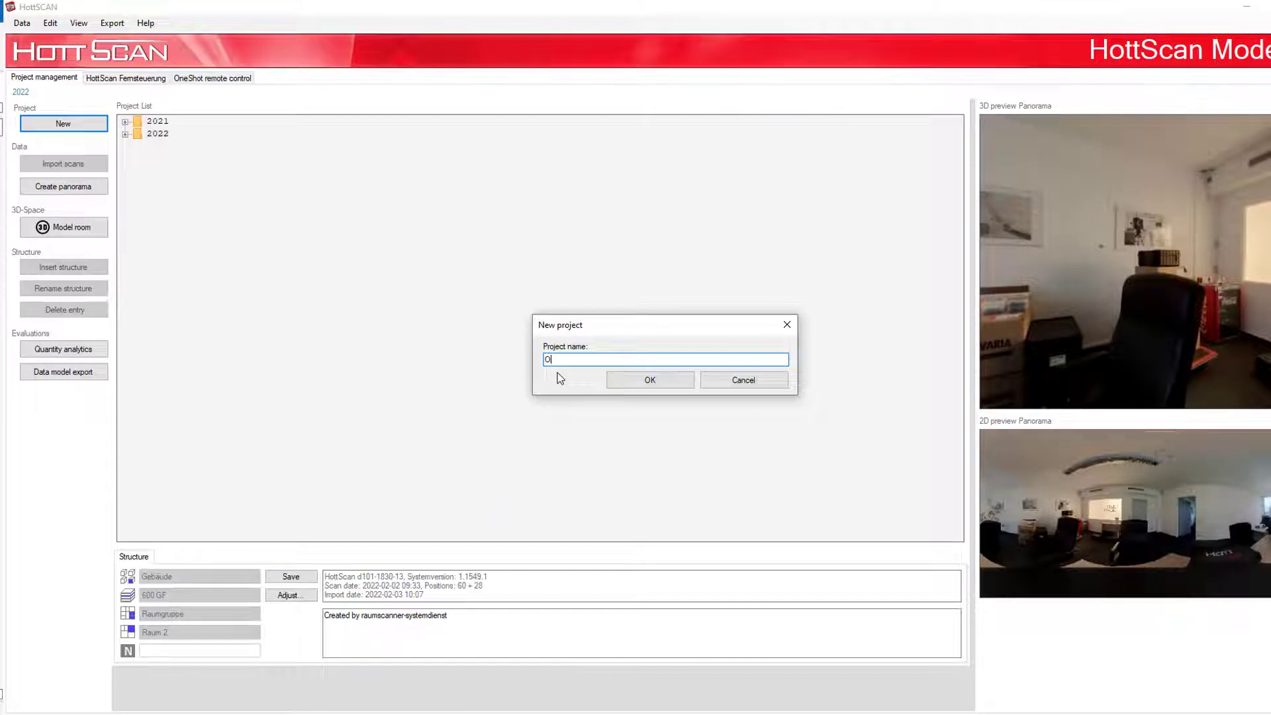
type("neShot")
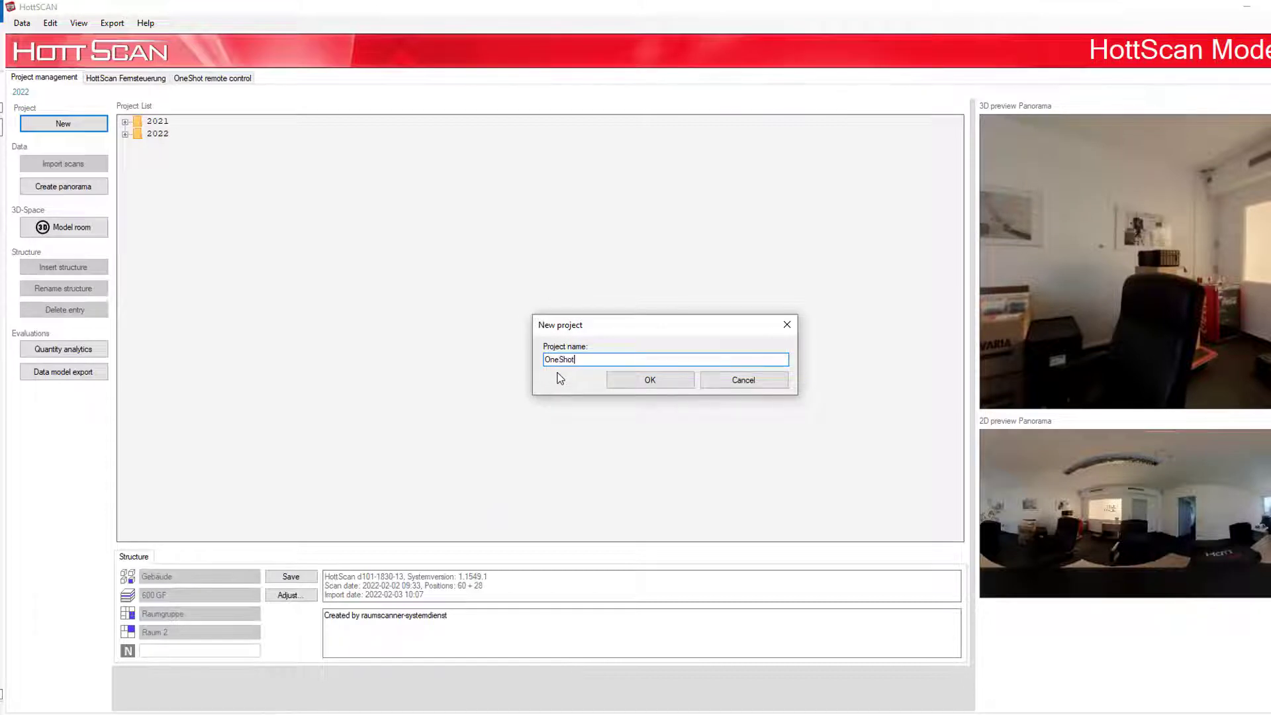
left_click(649, 380)
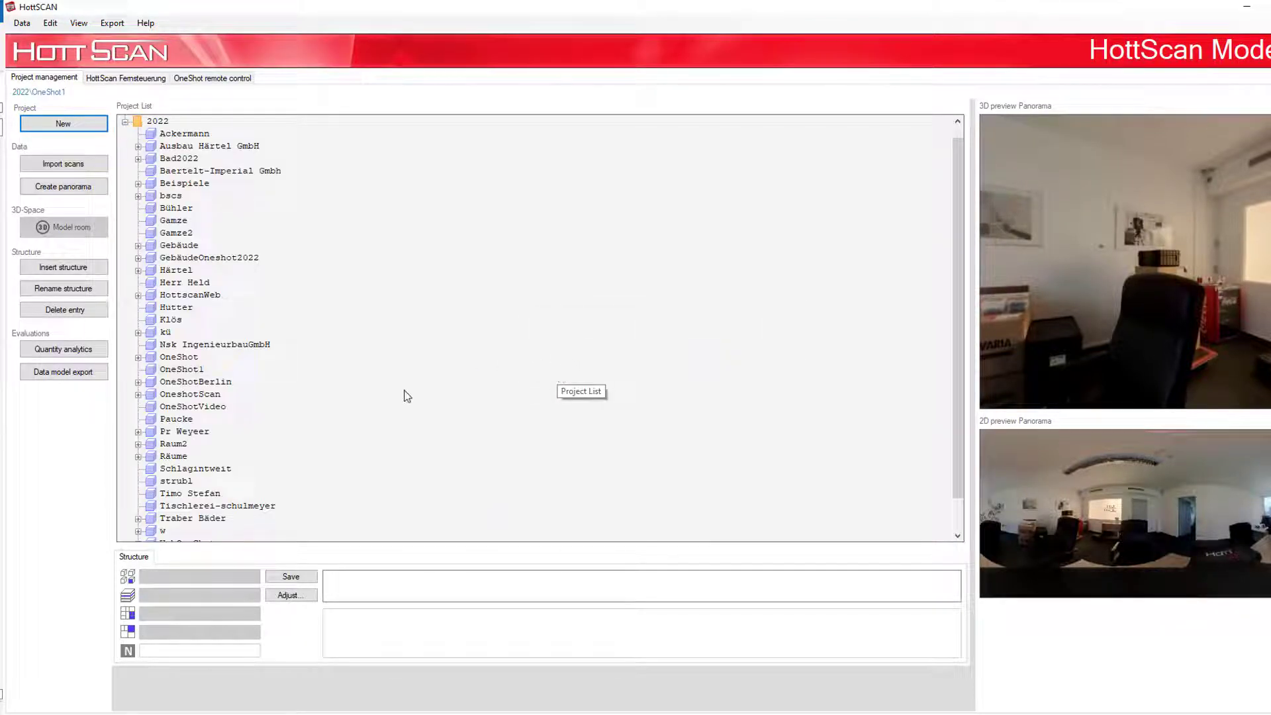
scroll("down", 3)
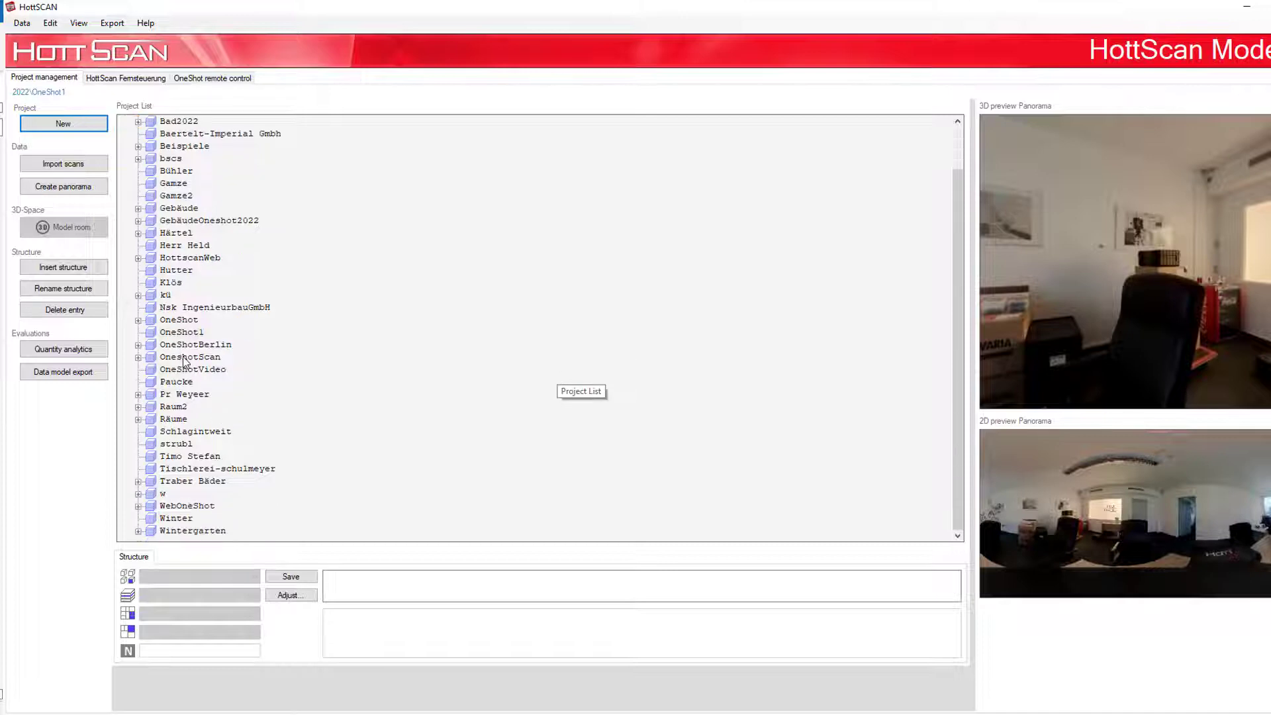
left_click(62, 163)
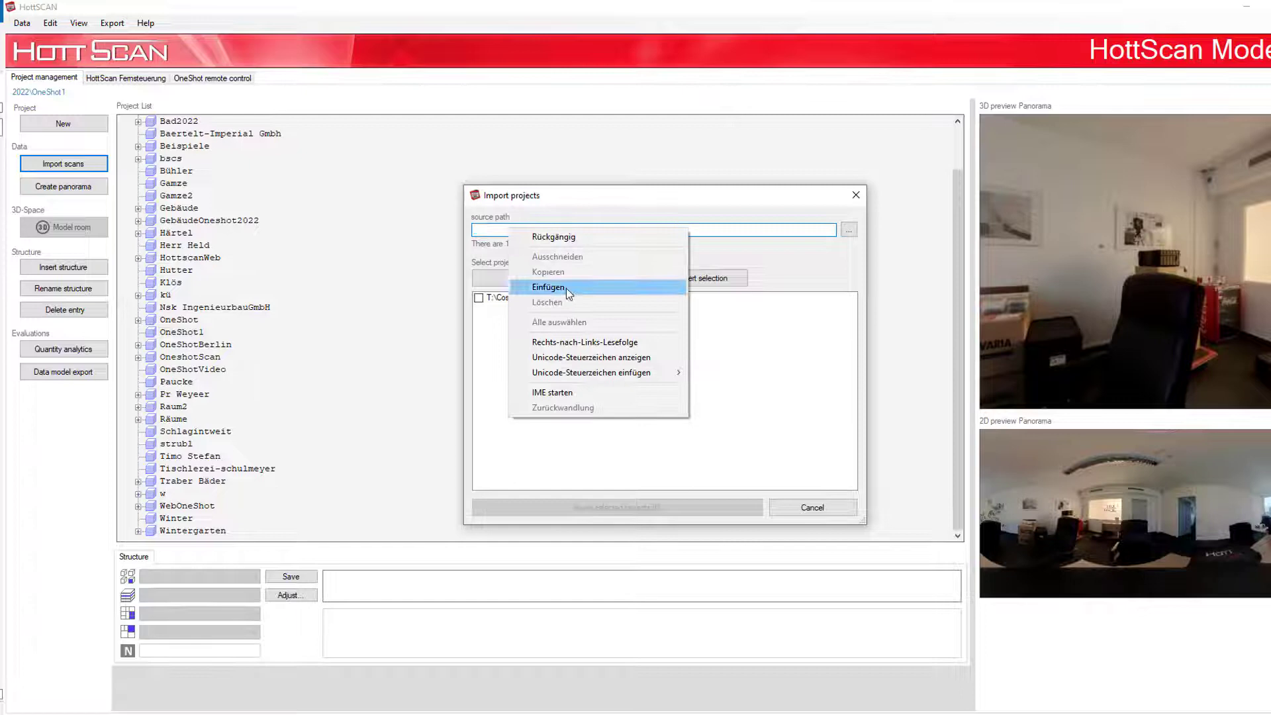
Import Scan 0164 from the pasted downloads path into OneShot1 as Room 164
left_click(549, 287)
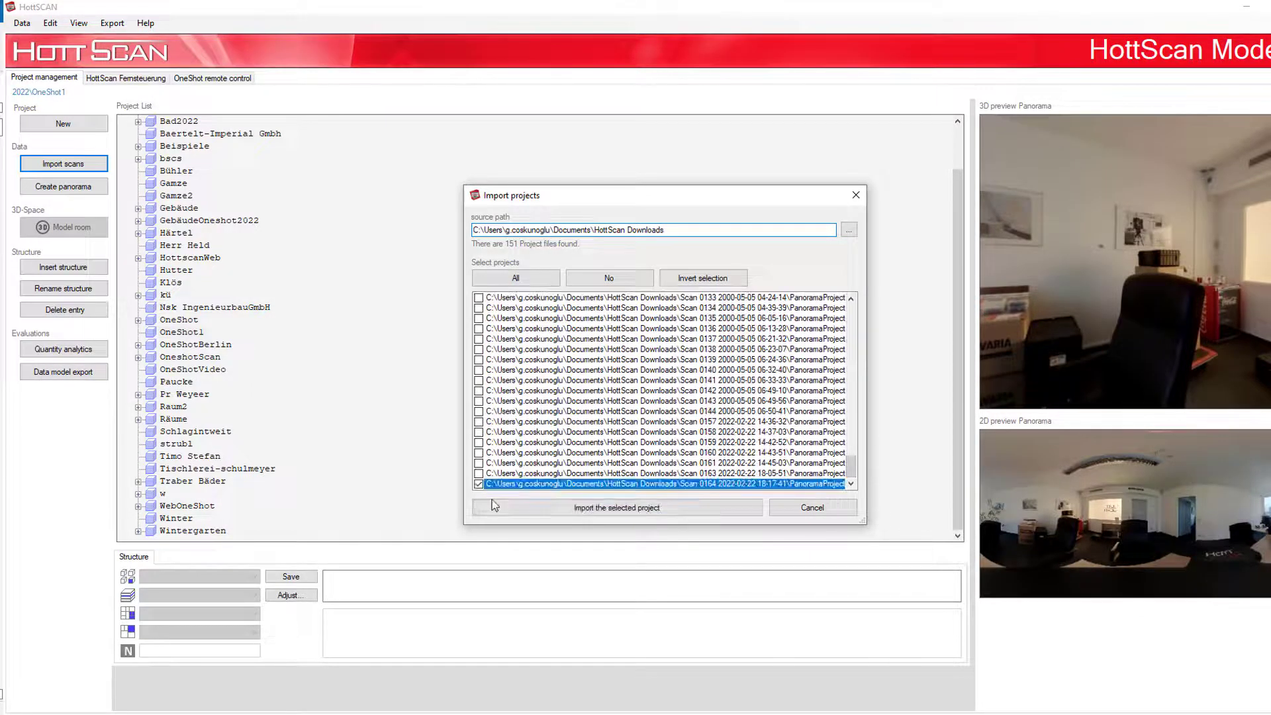
left_click(615, 507)
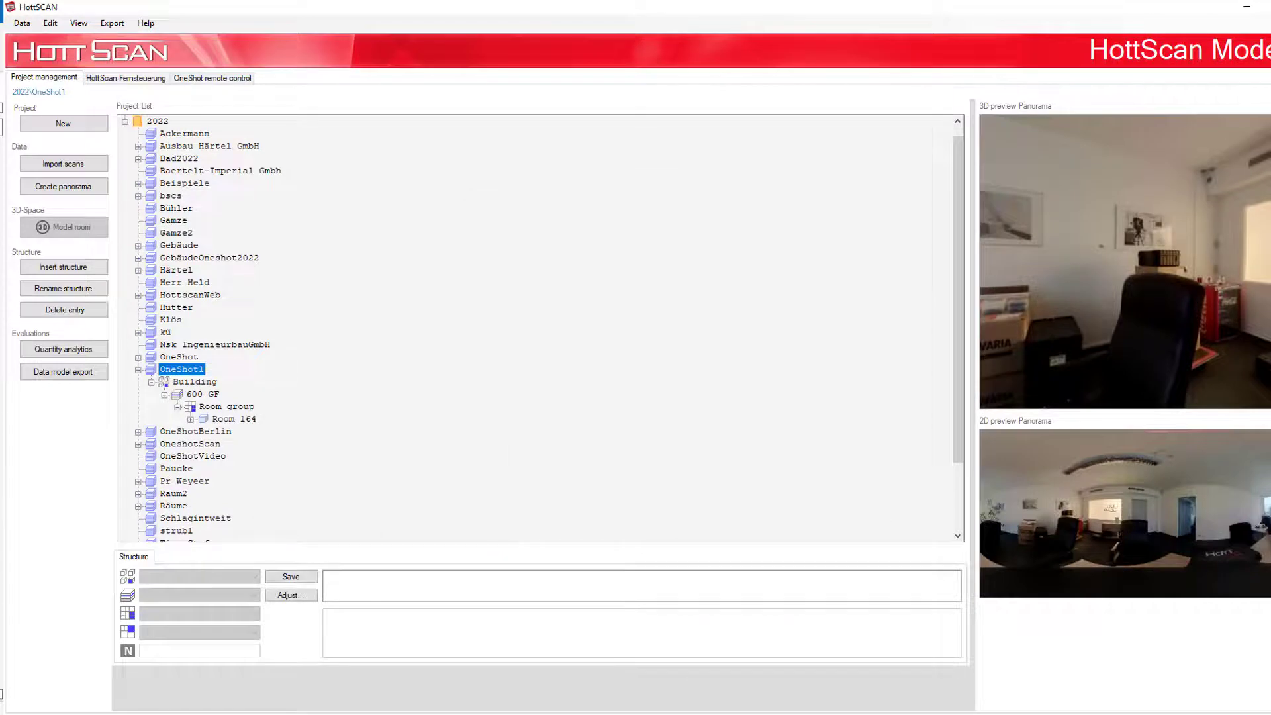
left_click(63, 186)
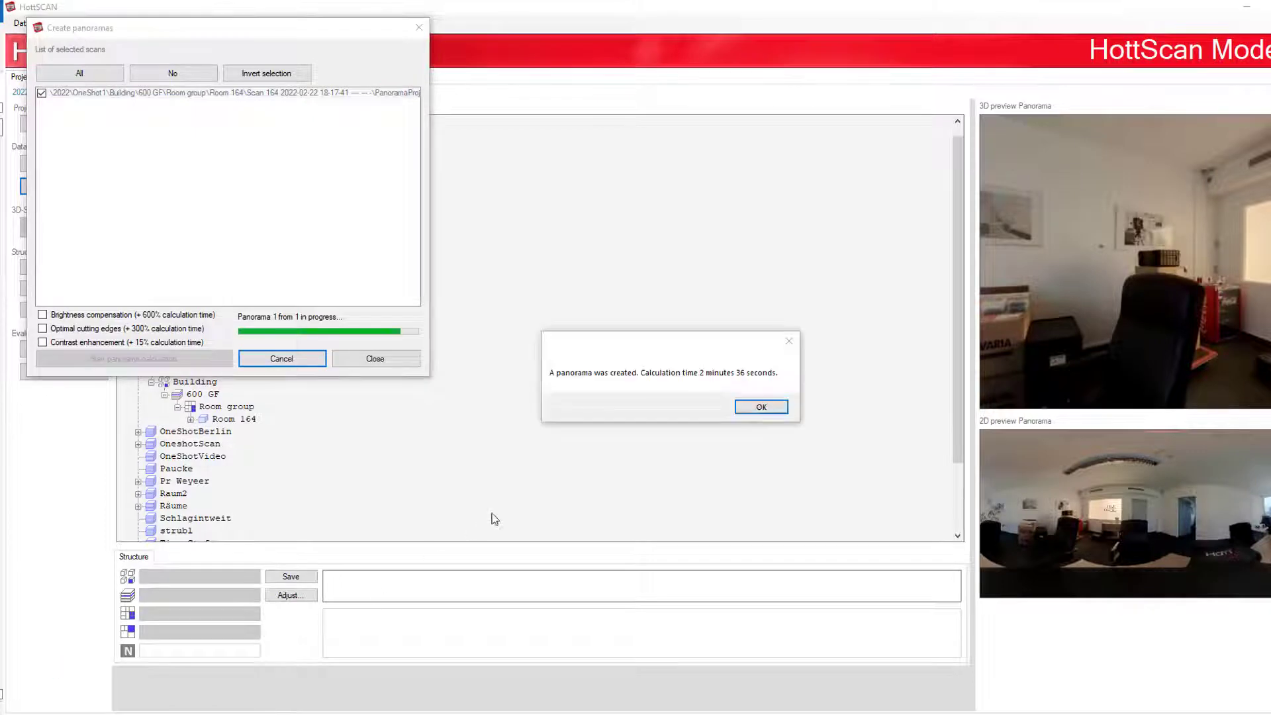
Acknowledge the finished Room 164 panorama and open the room in the 3D-Room view
left_click(760, 407)
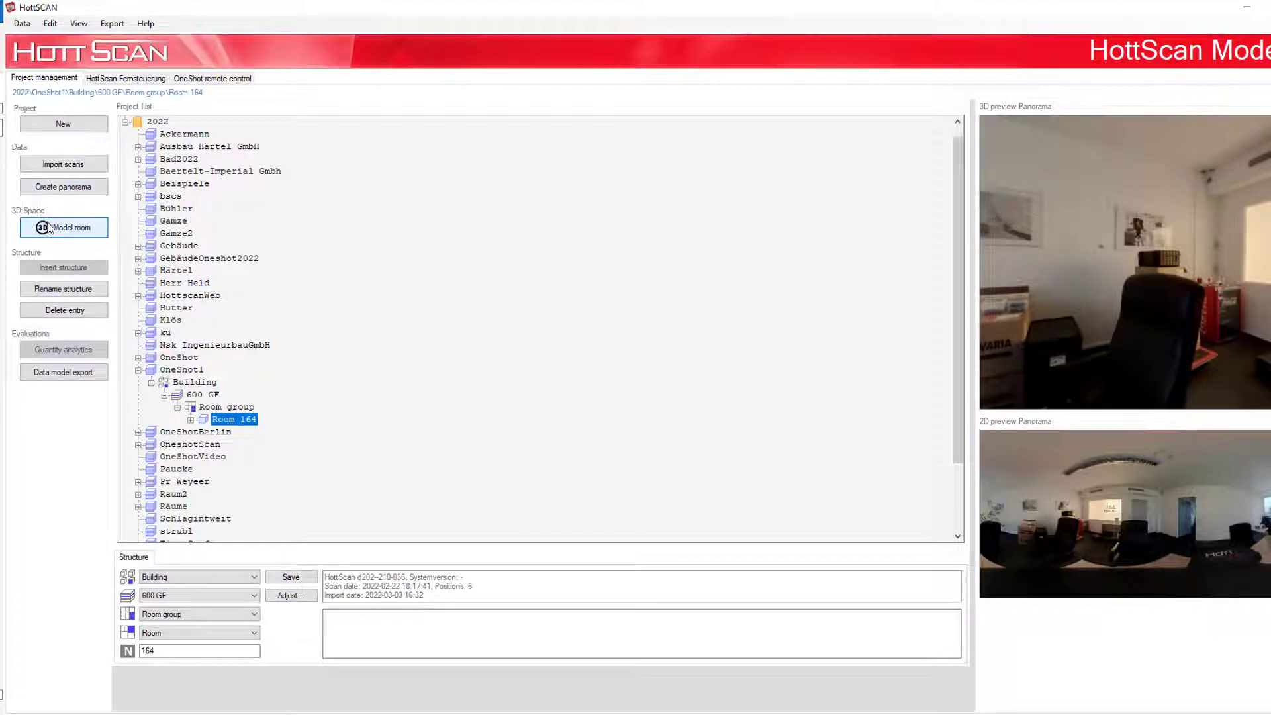
left_click(64, 228)
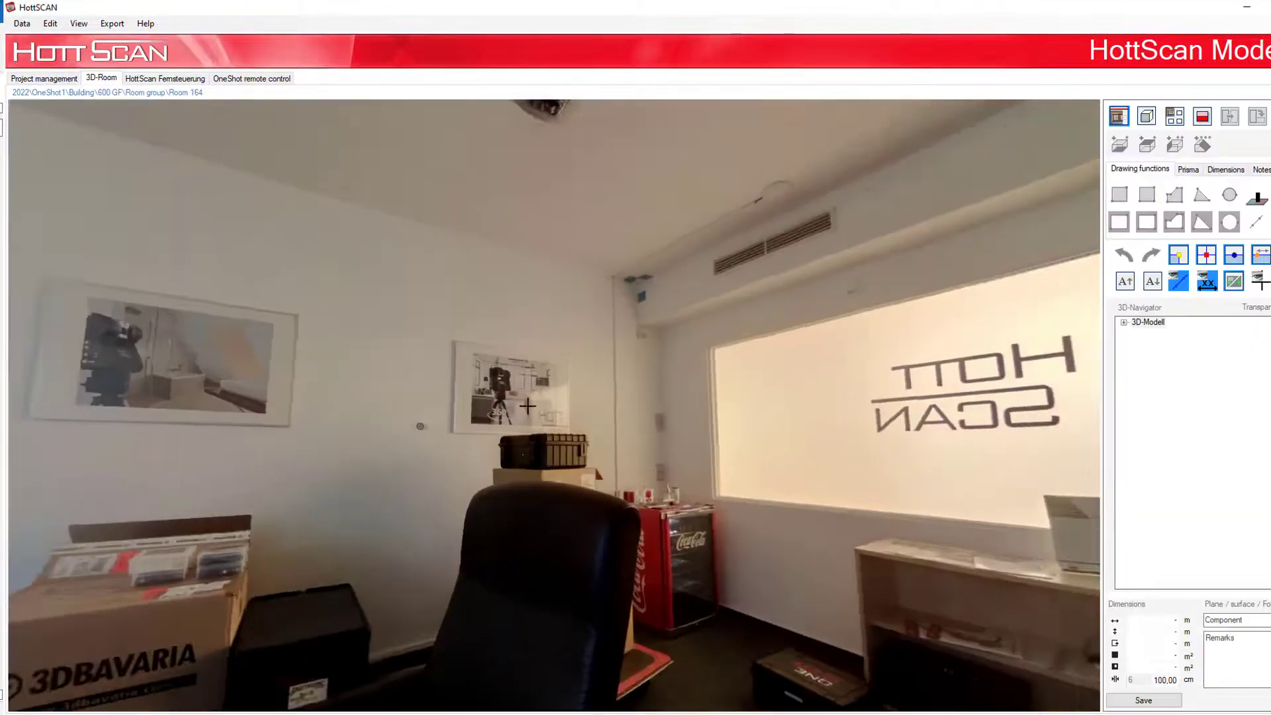